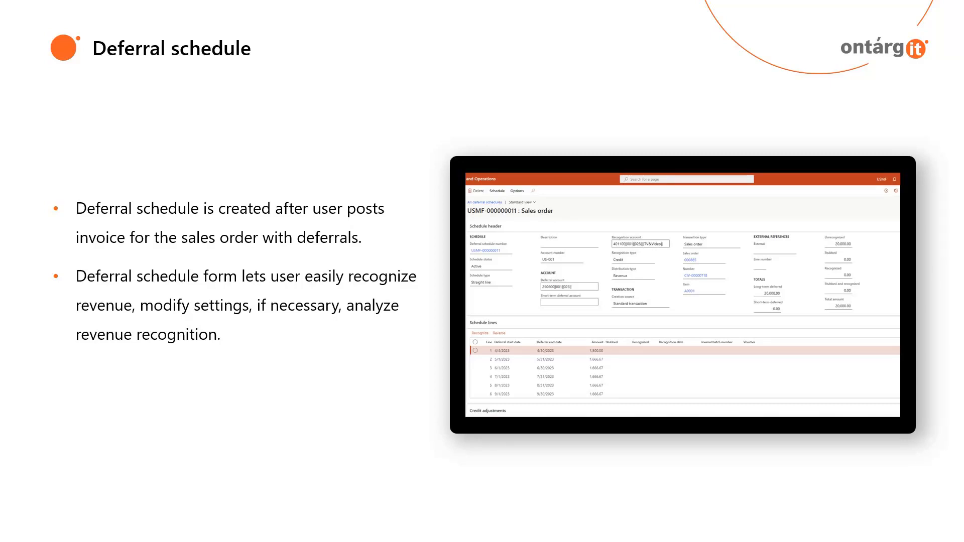
# Step: Advance the slideshow to the 'Revenue and expense recognition process' slide with two screenshots
pyautogui.press('Right')
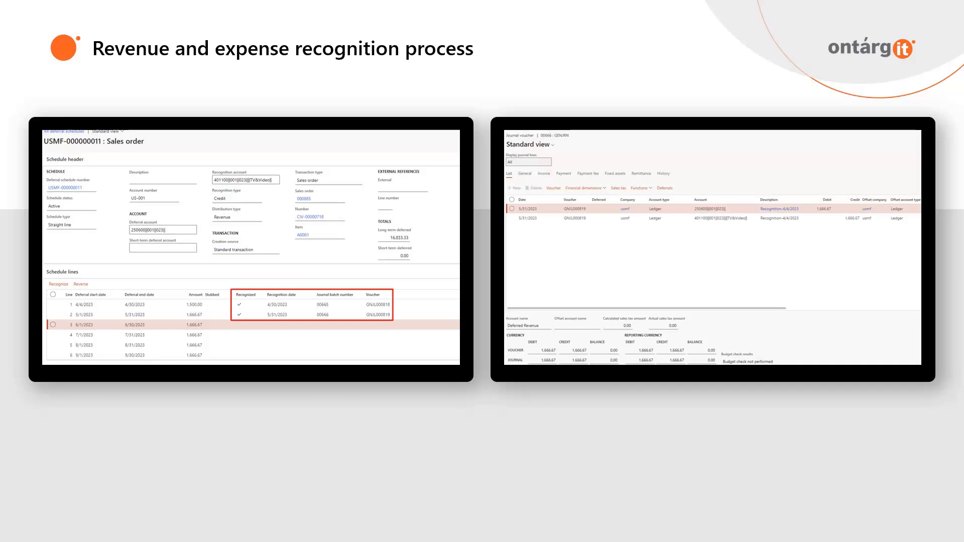